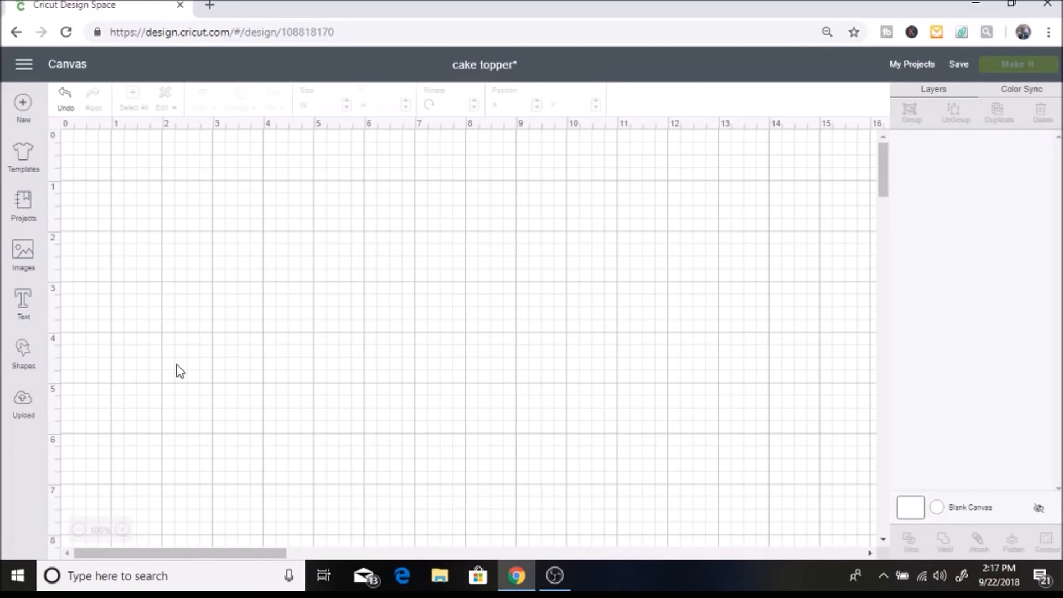
mouse_move(23, 302)
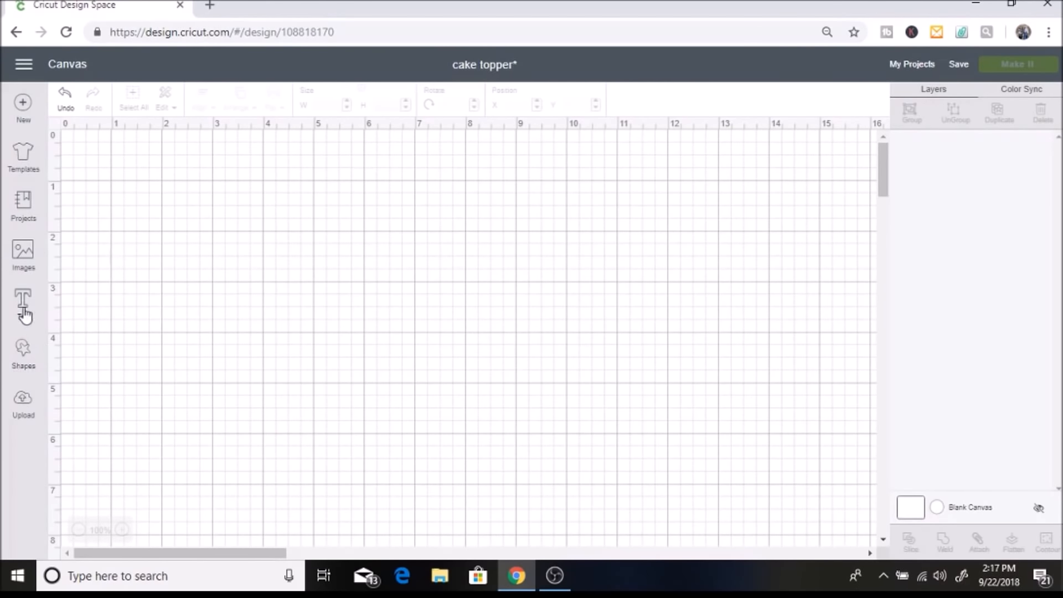
Add a text box reading 'One' and set it in the Candle Mustard script font
click(23, 304)
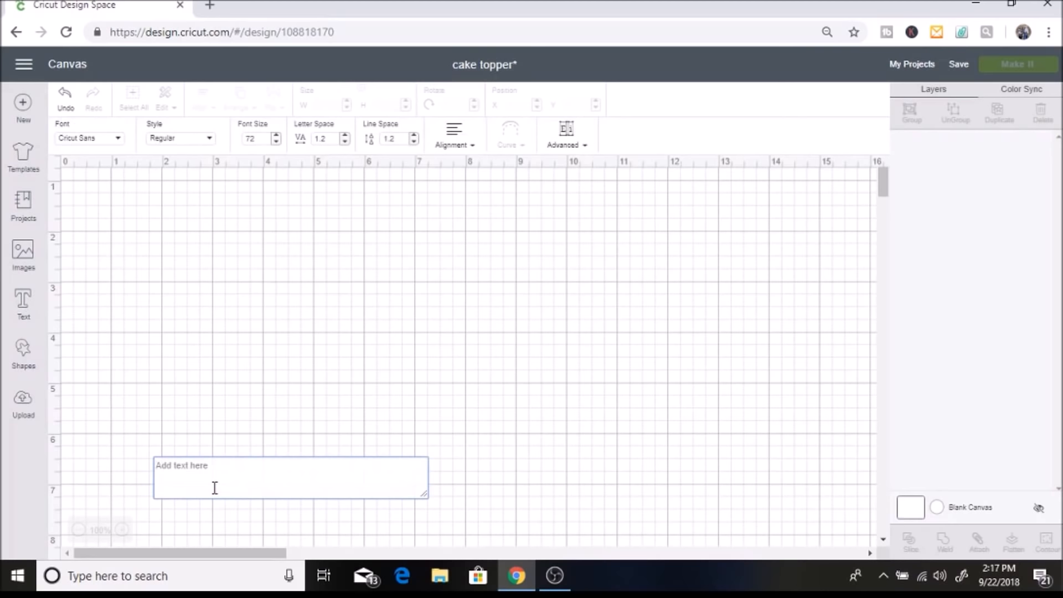
text(One)
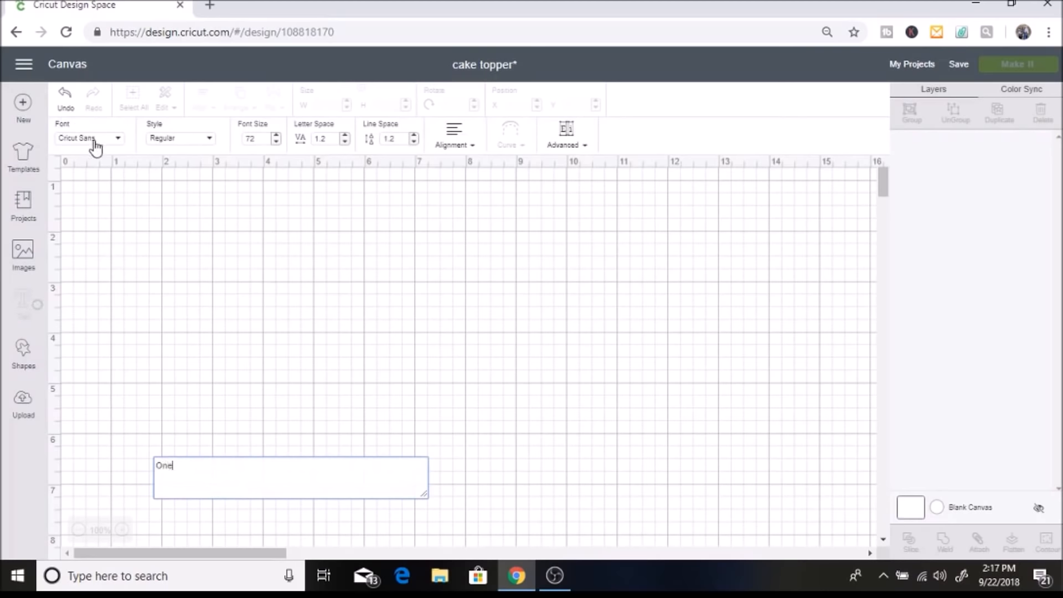
click(88, 138)
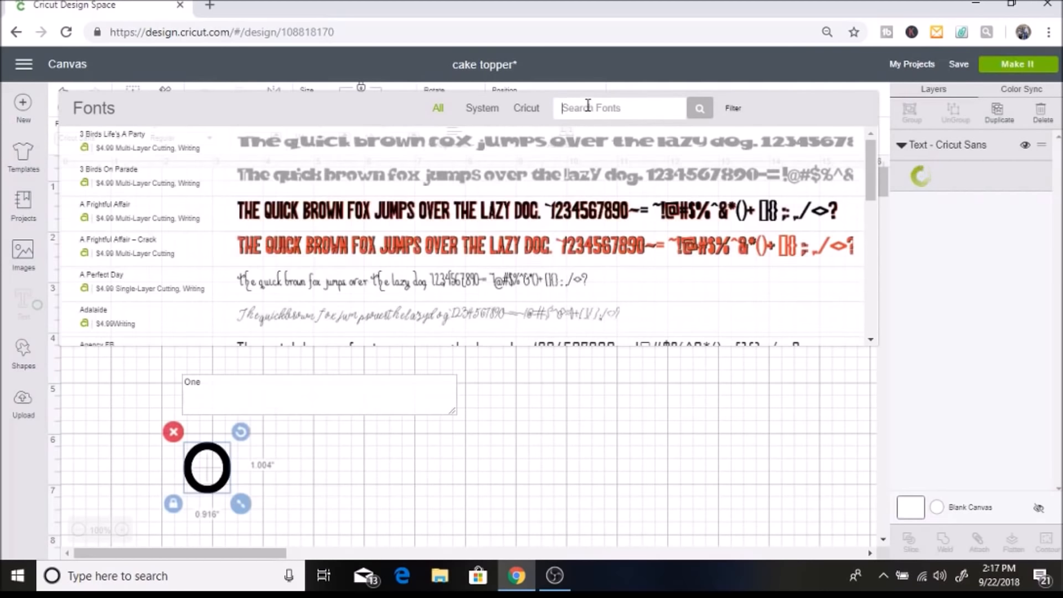
text(must)
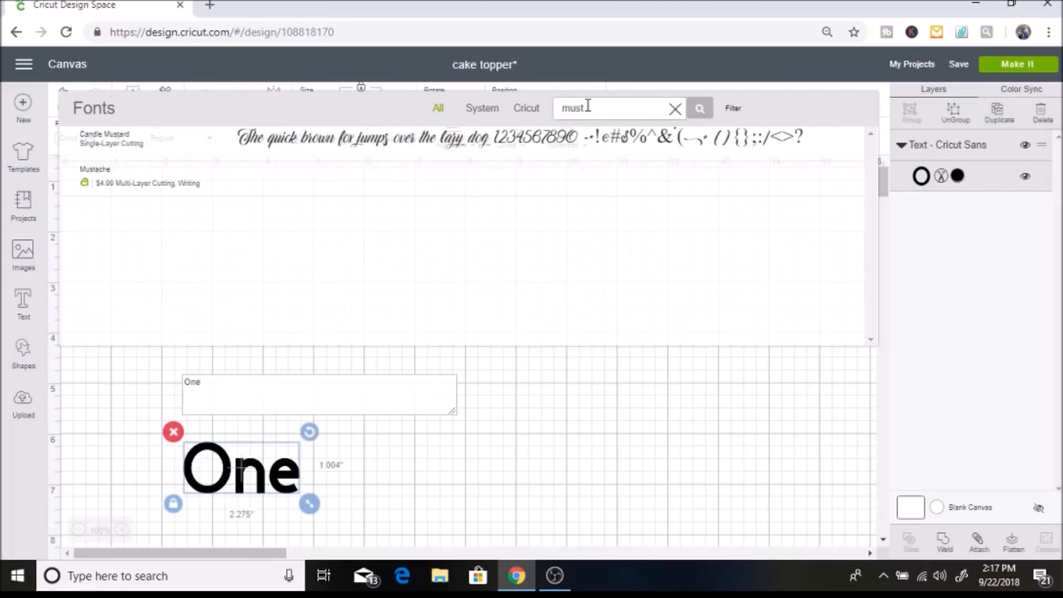
click(106, 139)
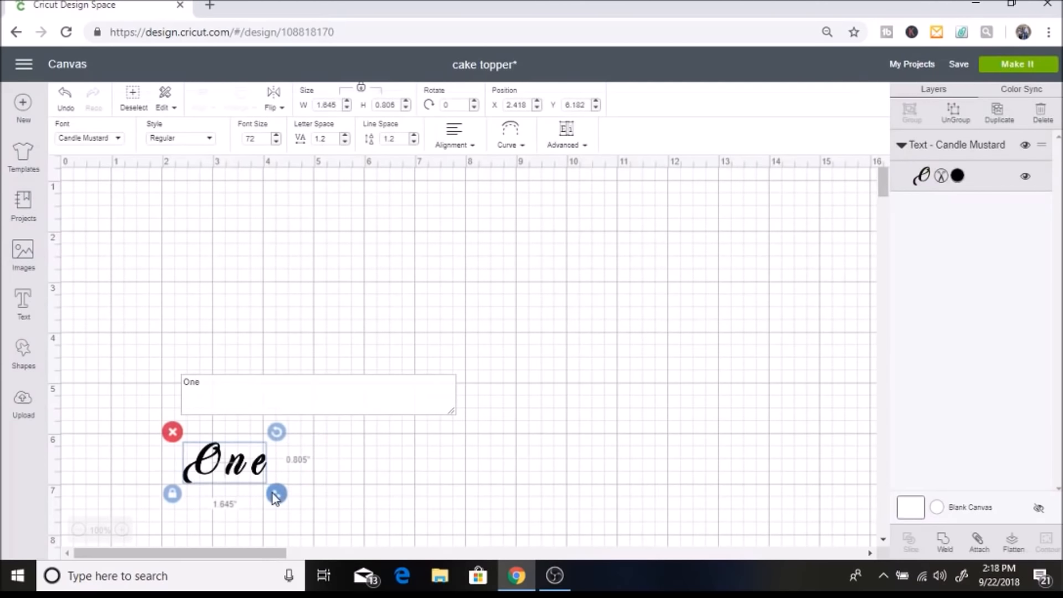
Enlarge 'One', ungroup it into separate letters and move them closer together
drag(276, 492, 386, 406)
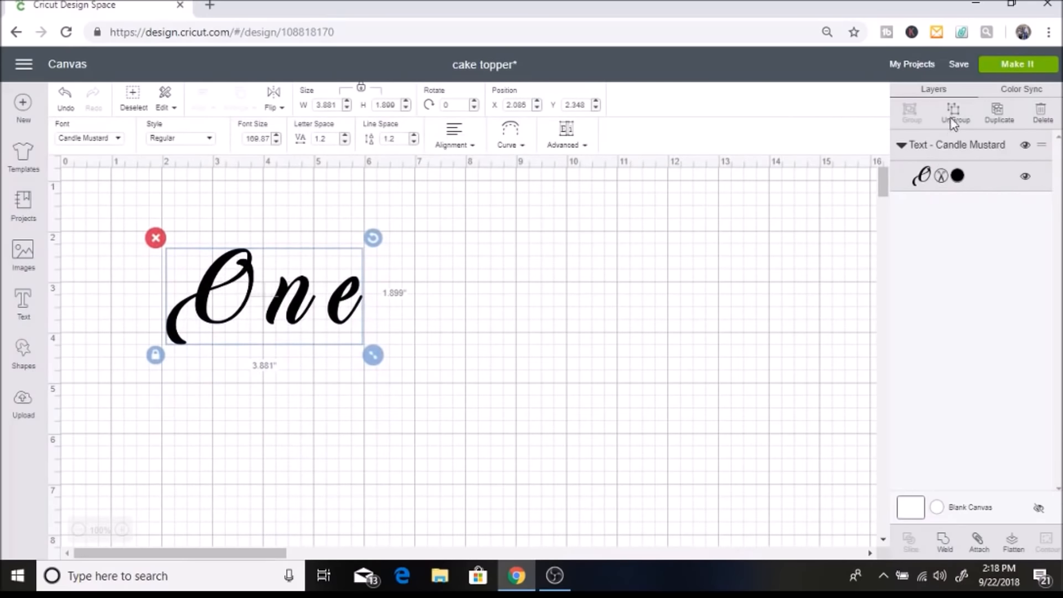
click(955, 112)
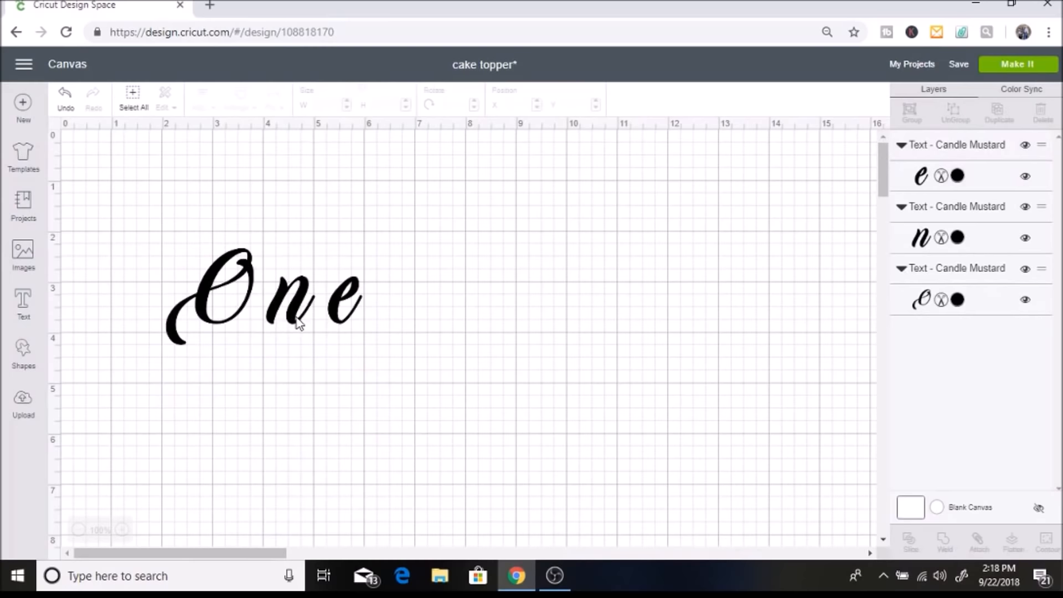
click(271, 298)
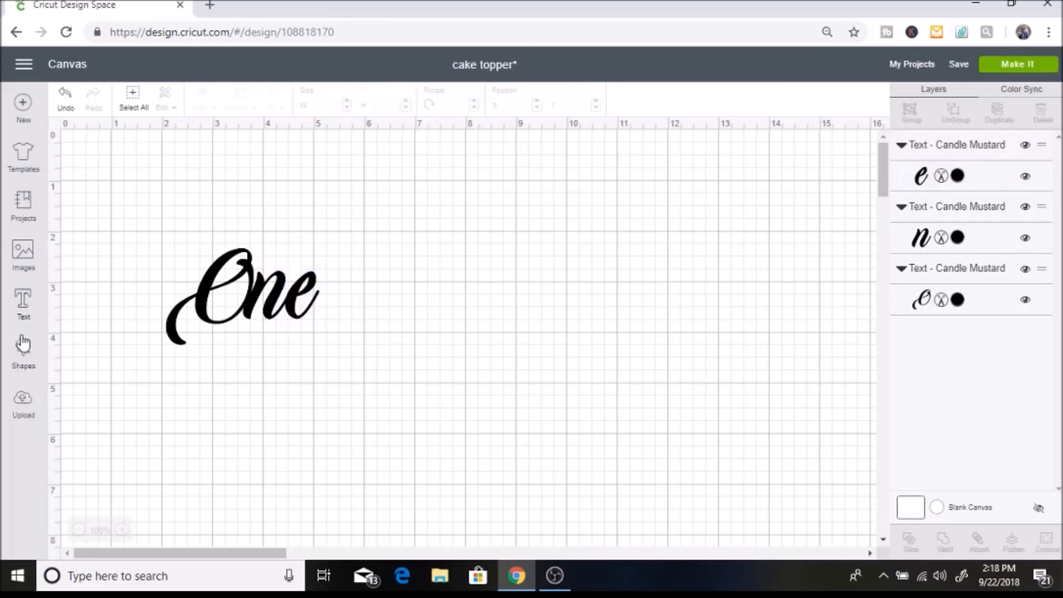
Place three stars around 'One', resized and rotated, and select everything together
click(24, 350)
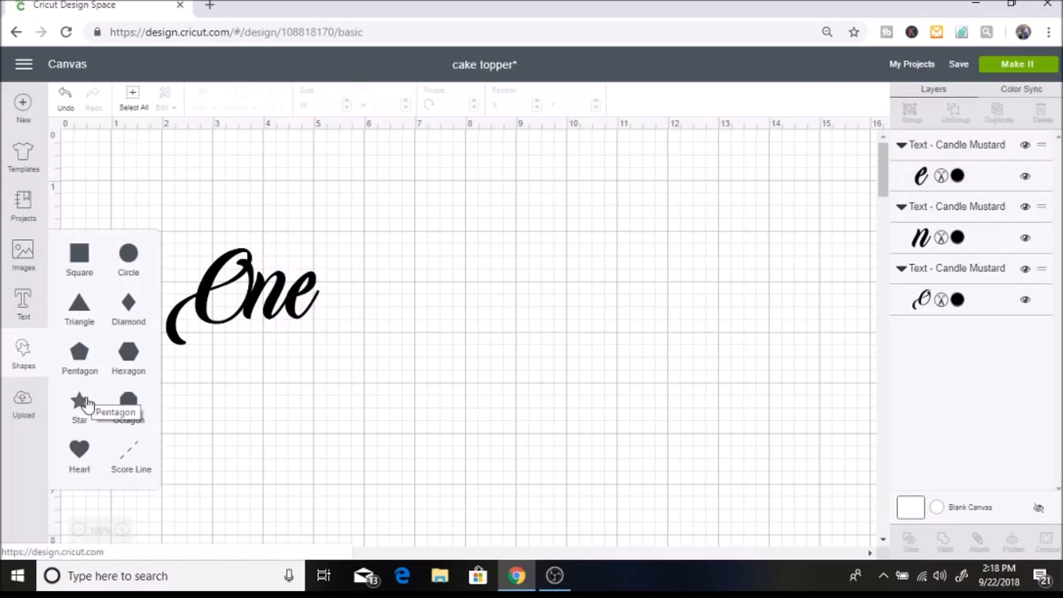
click(79, 399)
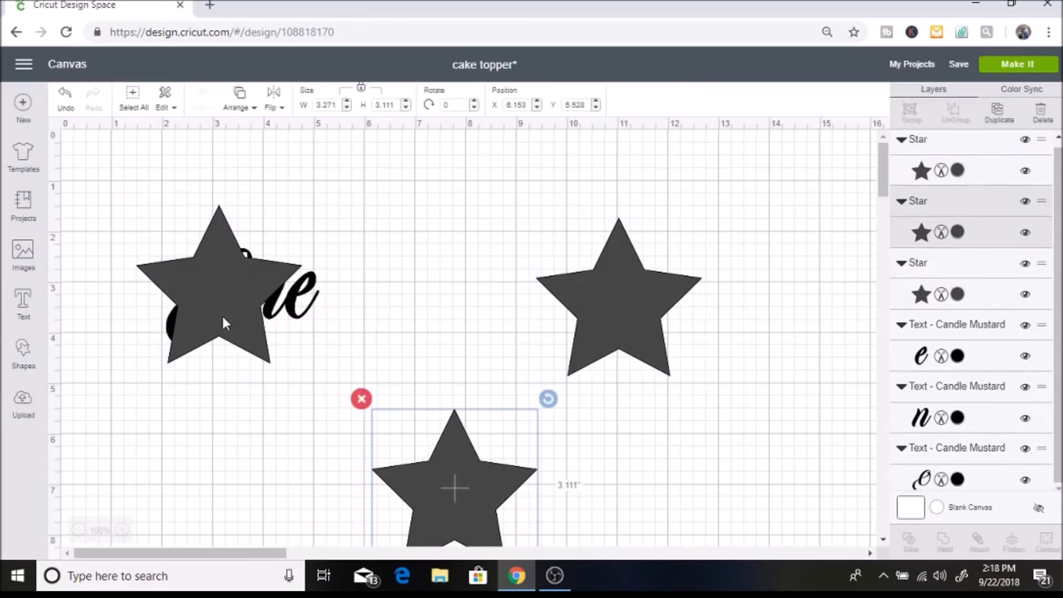
drag(452, 485, 148, 339)
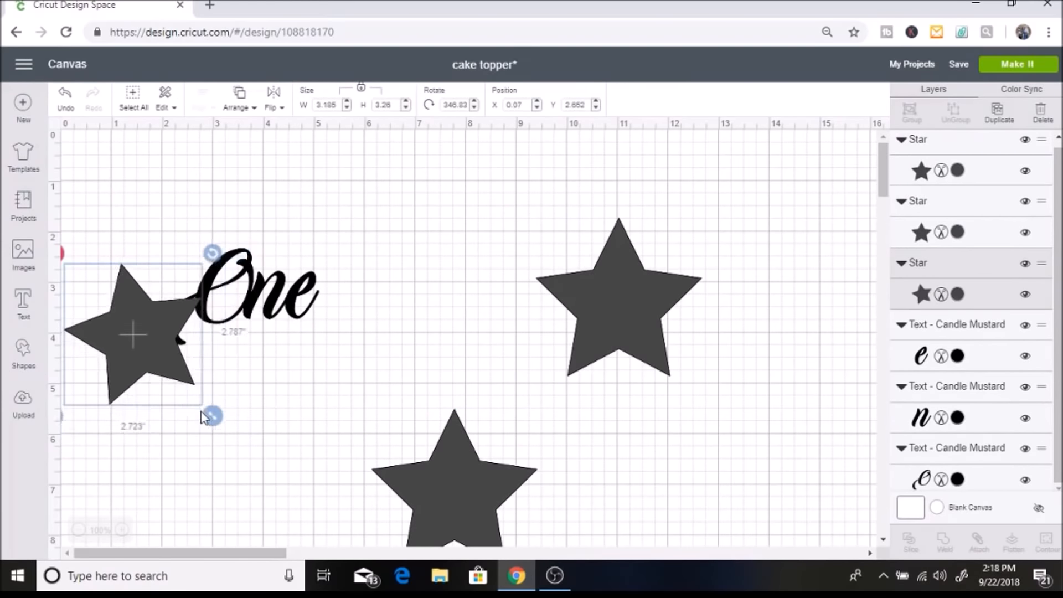
drag(212, 416, 179, 380)
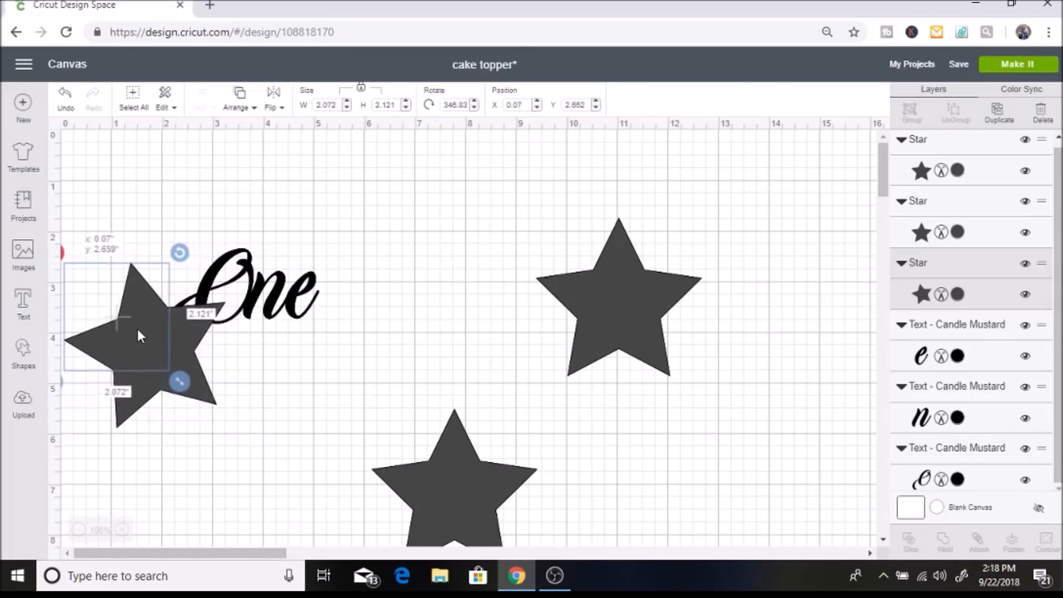
drag(135, 332, 126, 272)
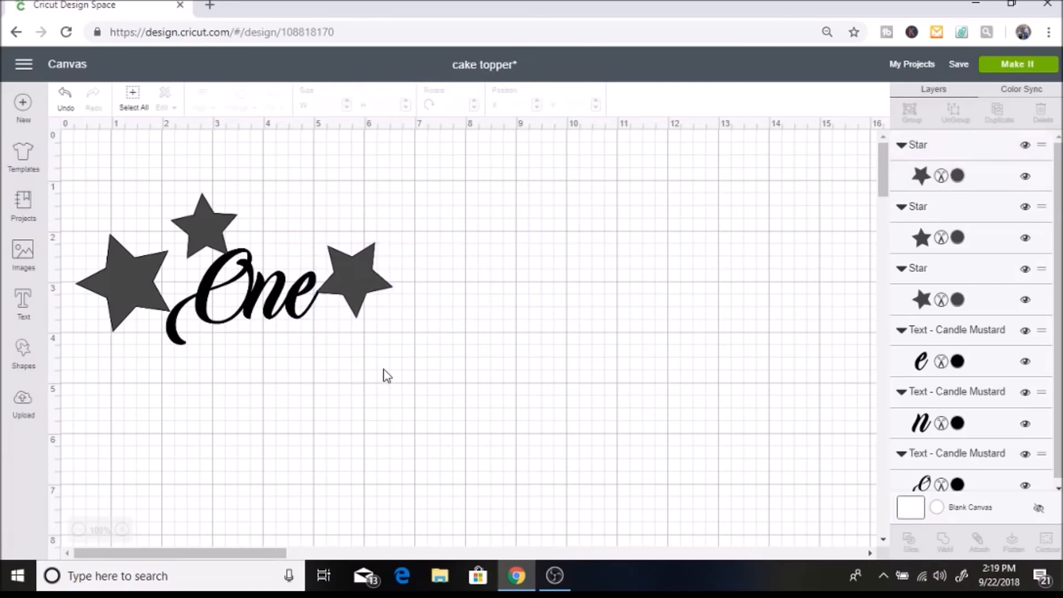
click(125, 285)
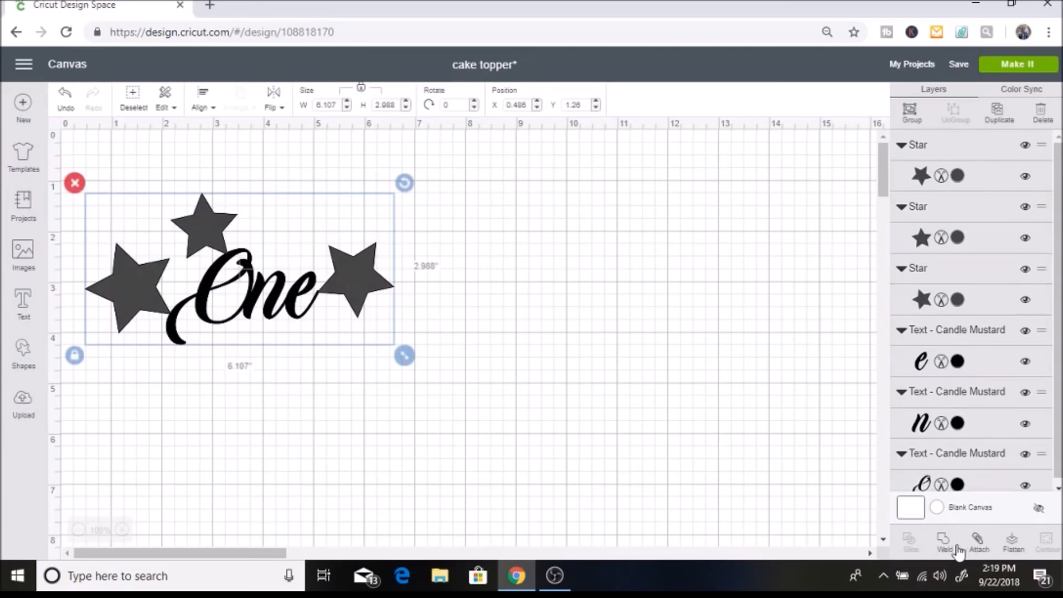
Weld the letters and three stars into one single topper shape
click(942, 544)
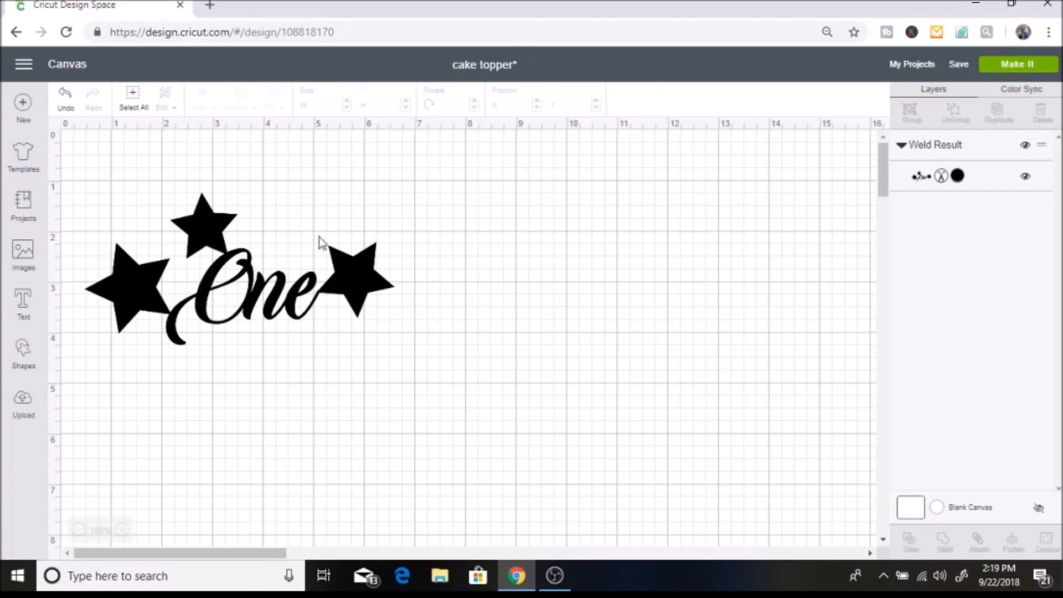
mouse_move(704, 468)
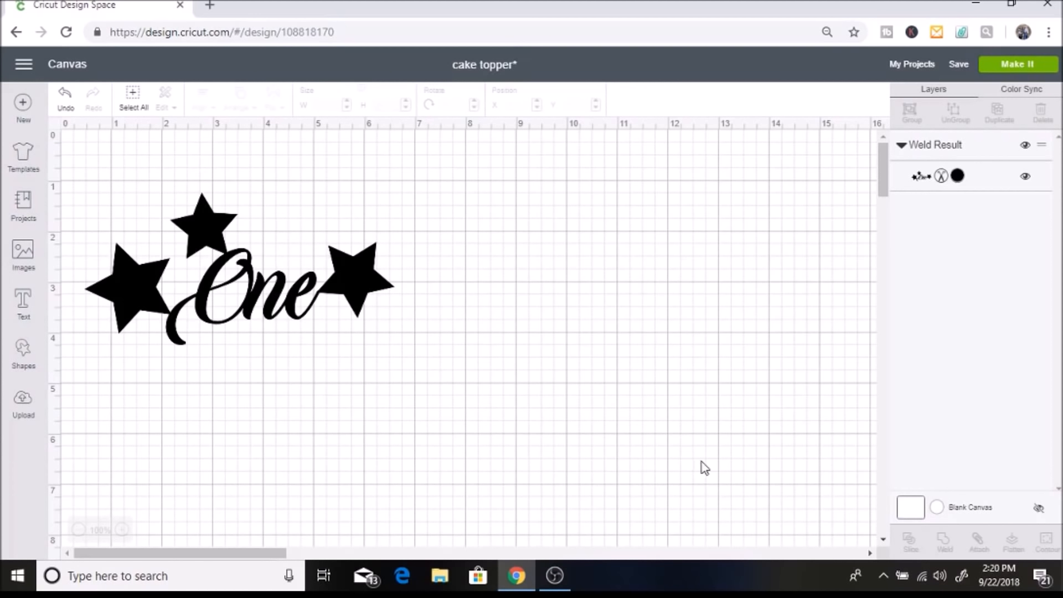
mouse_move(488, 420)
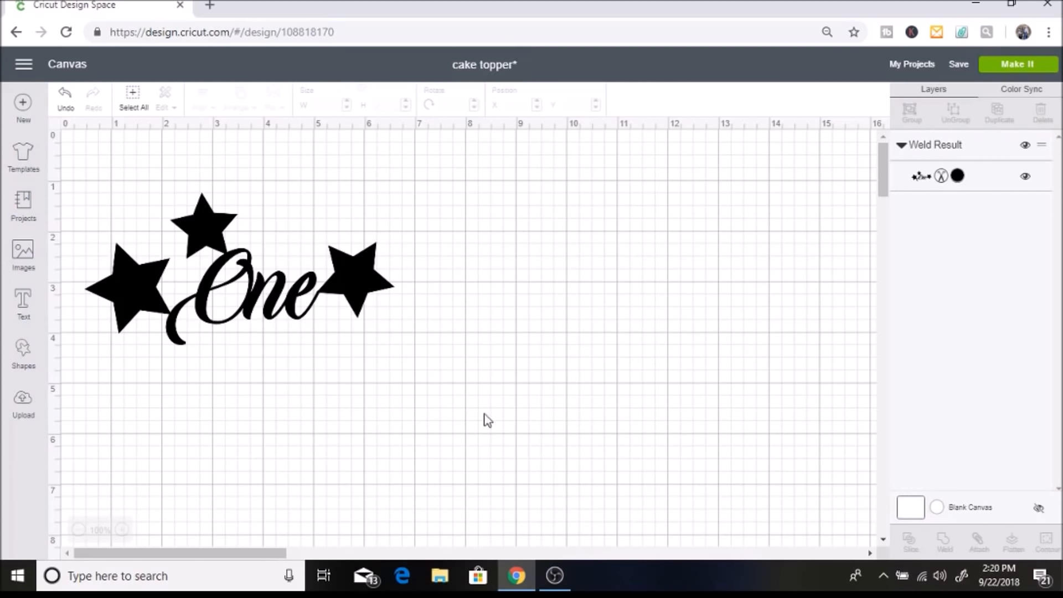
mouse_move(300, 362)
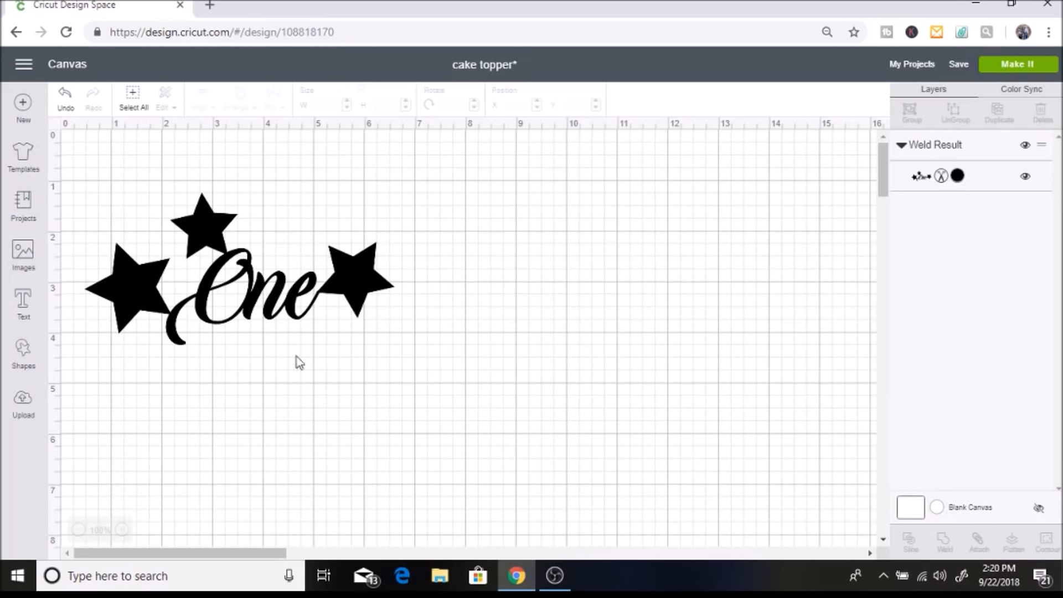
mouse_move(388, 260)
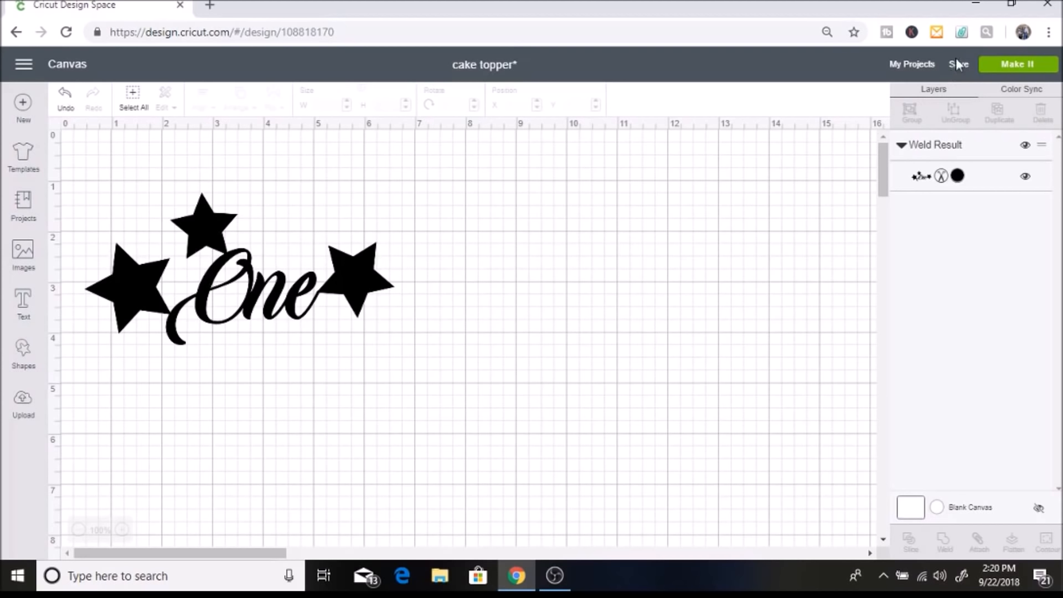
mouse_move(612, 297)
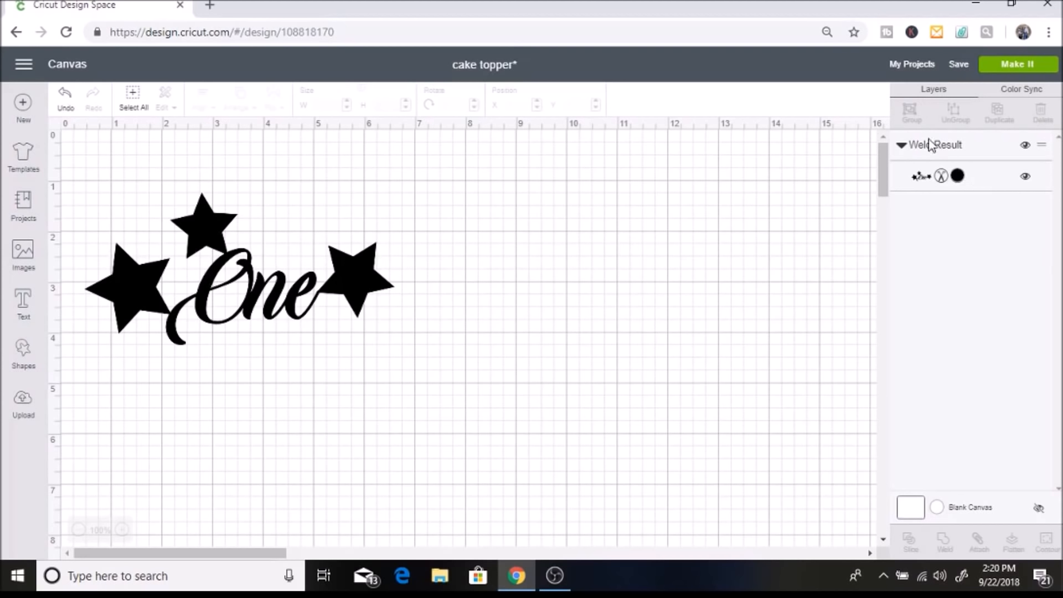
mouse_move(433, 328)
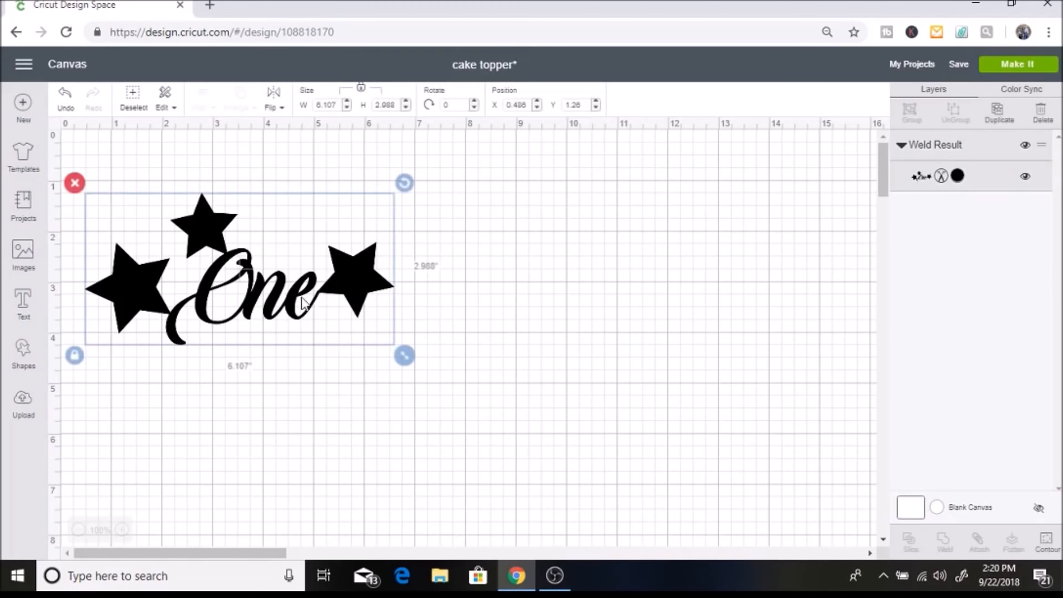
Resize the welded topper to 5 inches wide and make two copies, one right and one below
click(301, 323)
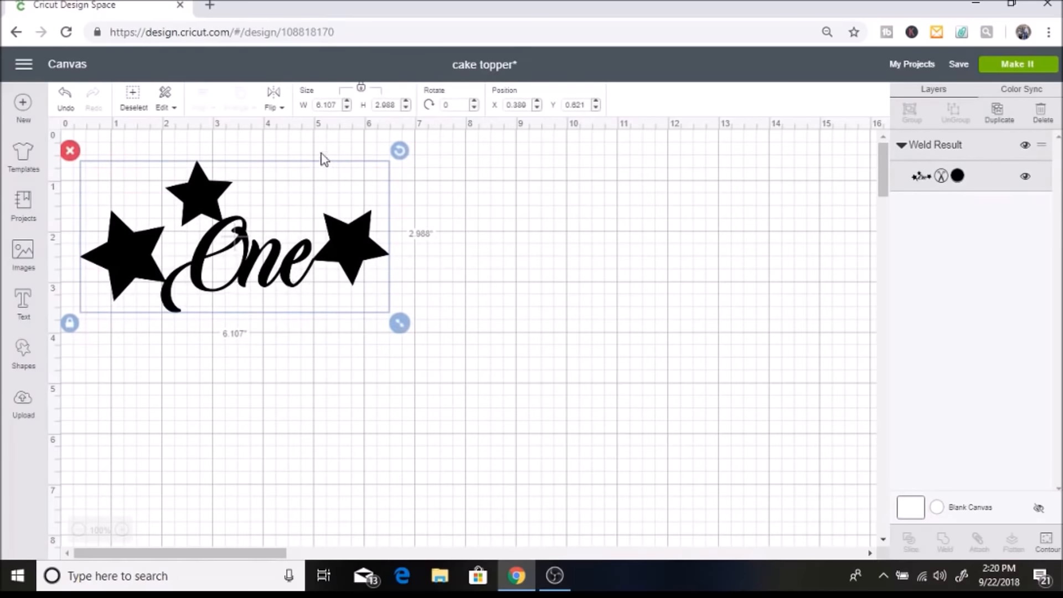
click(327, 104)
text(5)
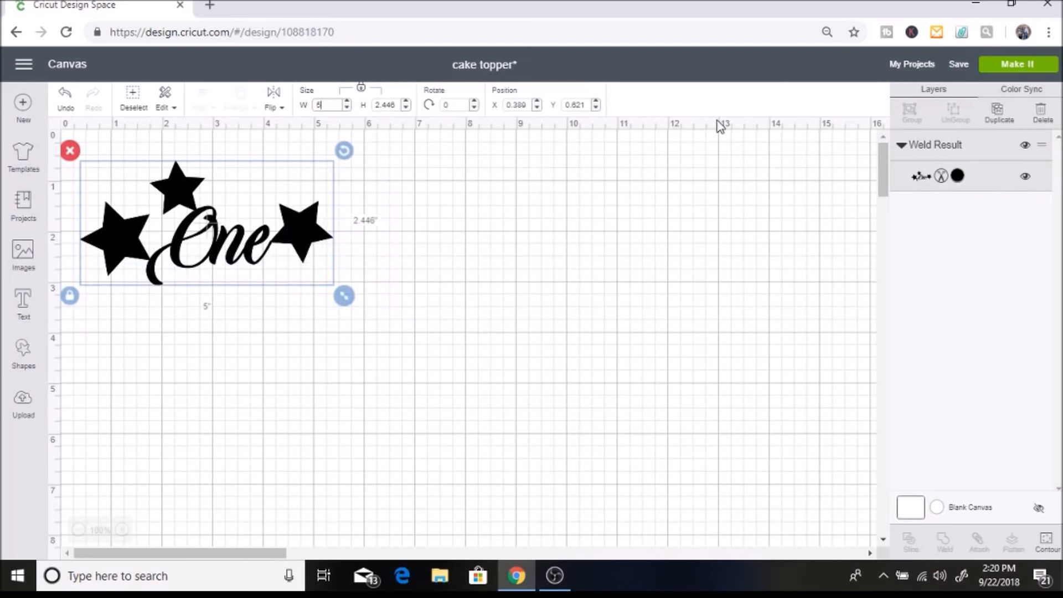
click(997, 112)
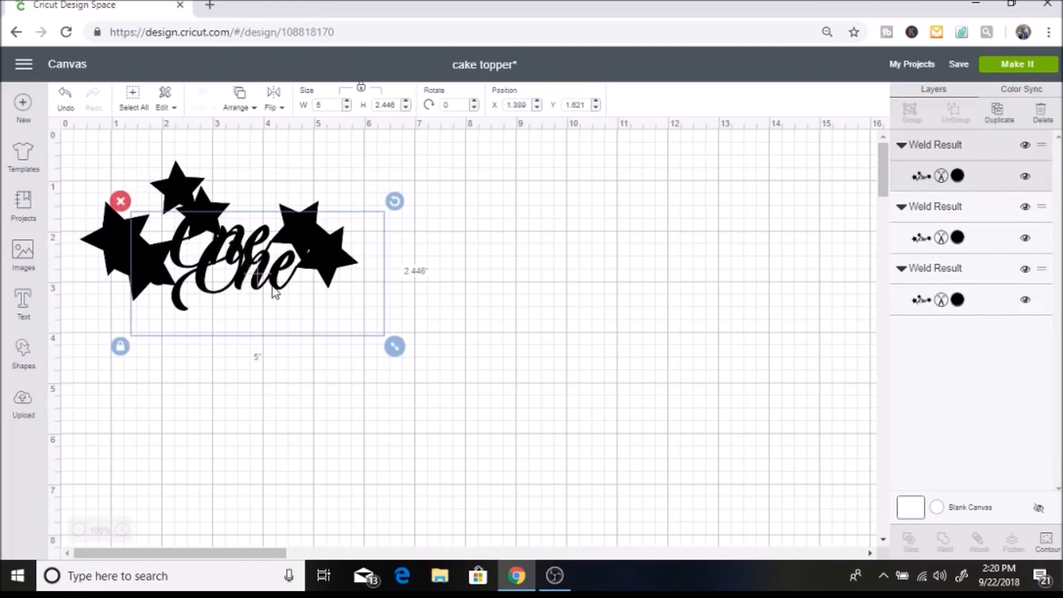
drag(257, 271, 501, 244)
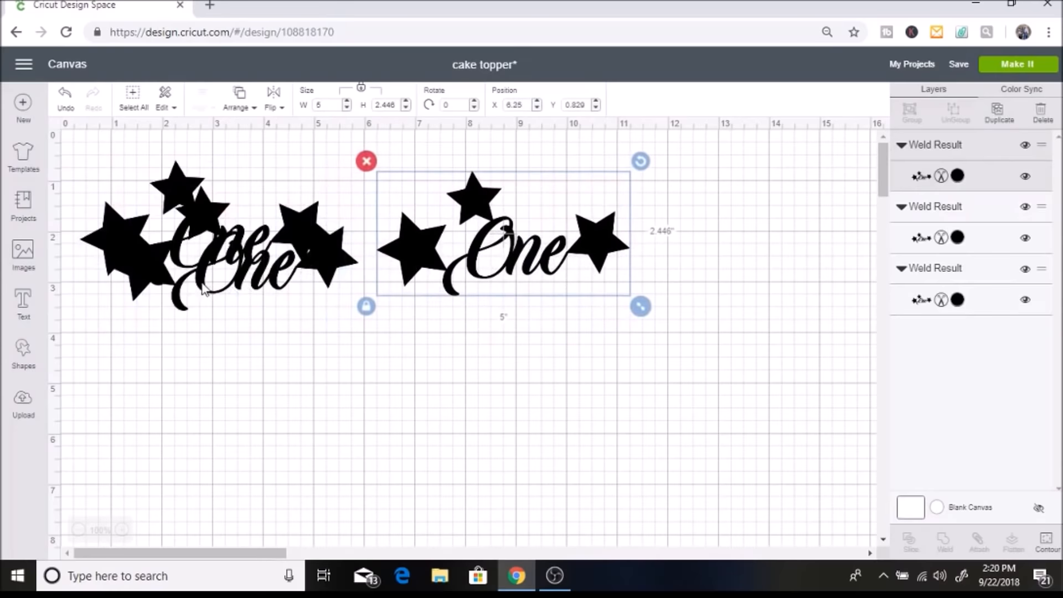
drag(502, 234, 218, 369)
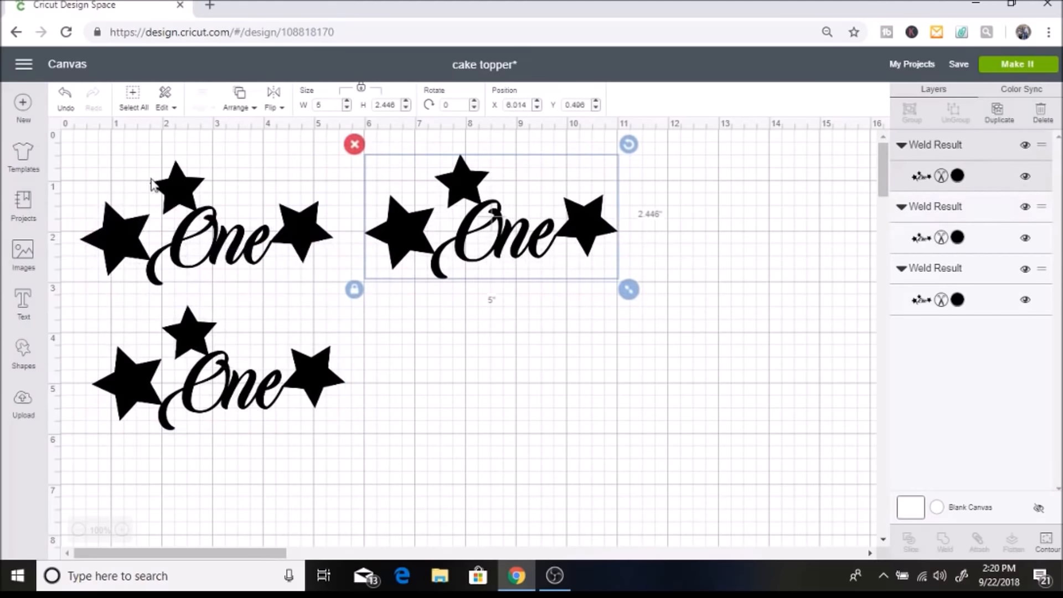
mouse_move(480, 253)
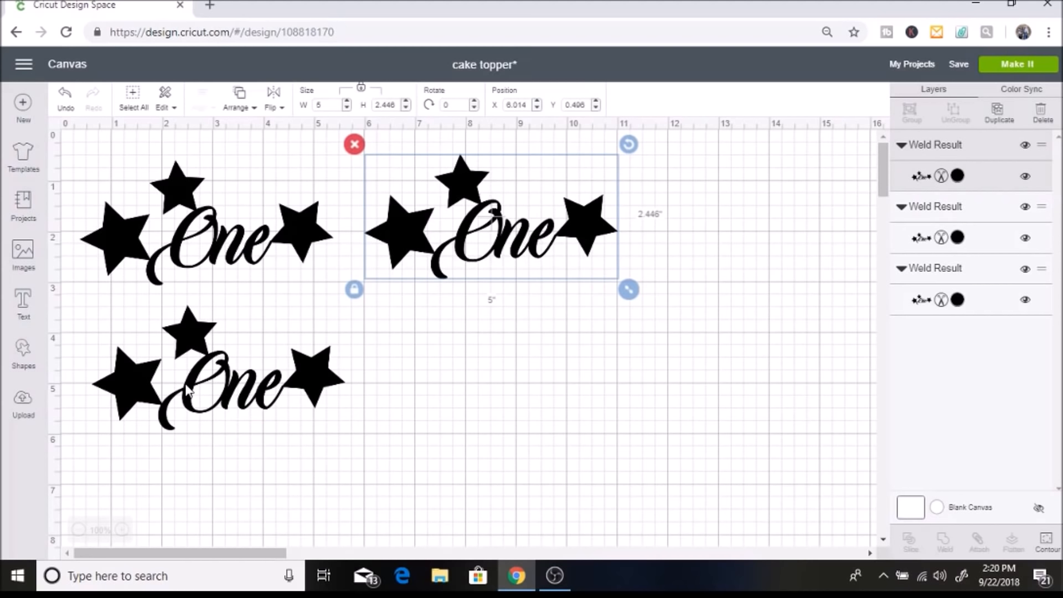
mouse_move(461, 373)
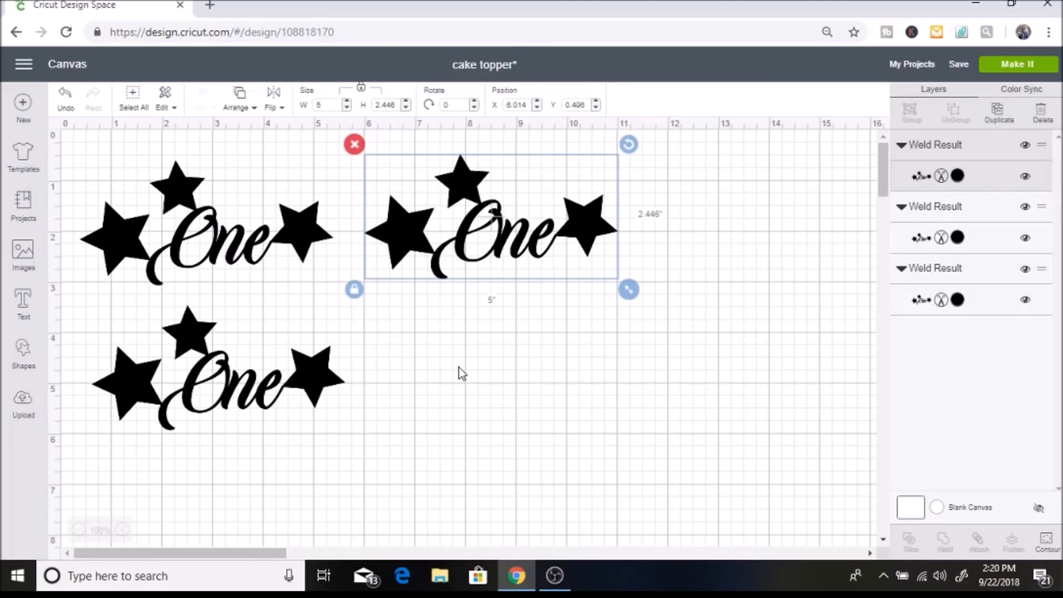
Mirror the right copy horizontally and colour it orange
drag(488, 227, 493, 234)
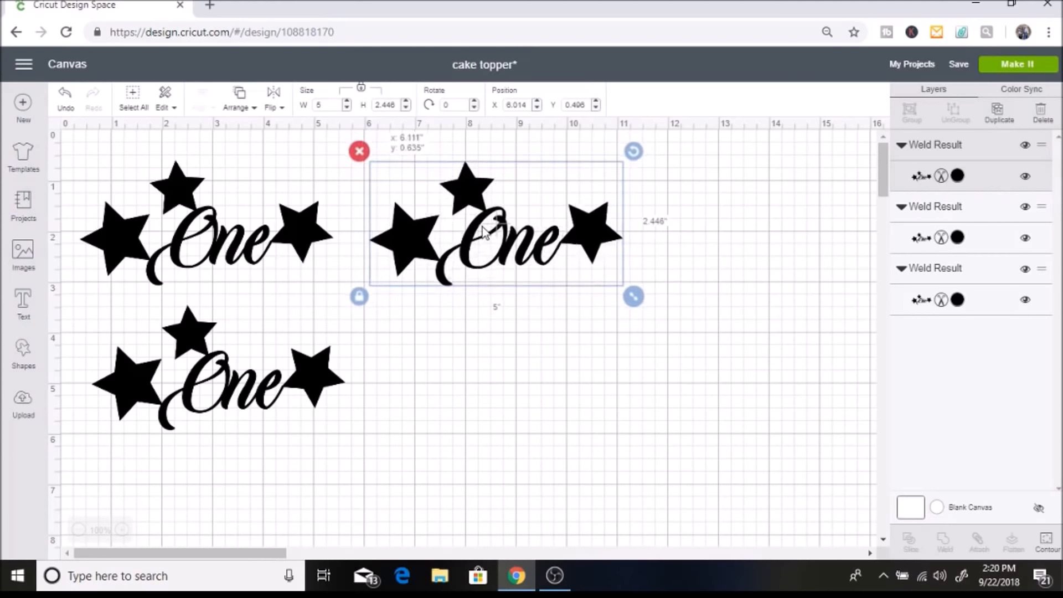
click(273, 94)
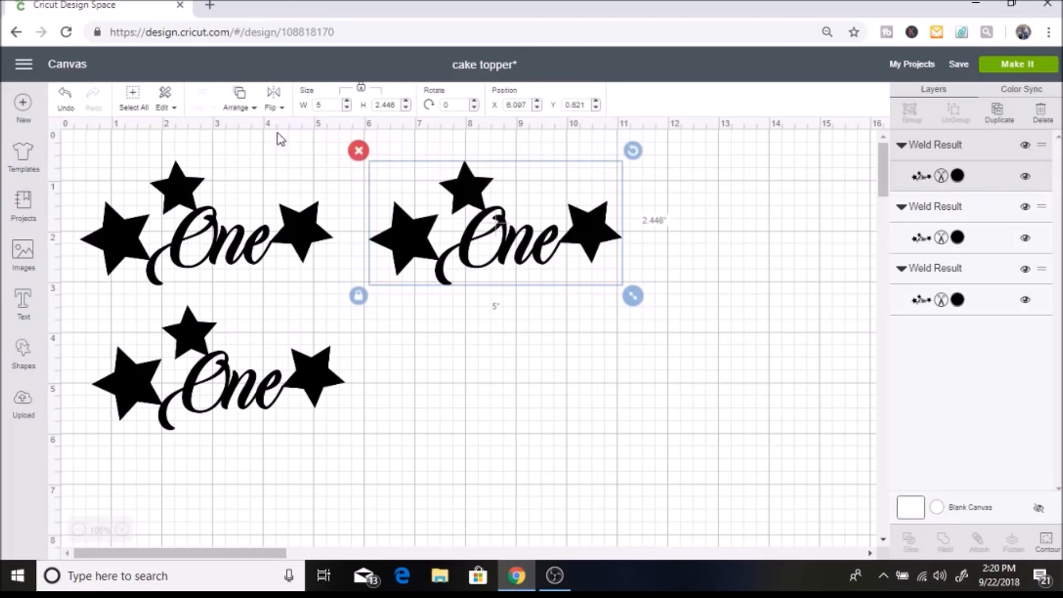
click(271, 98)
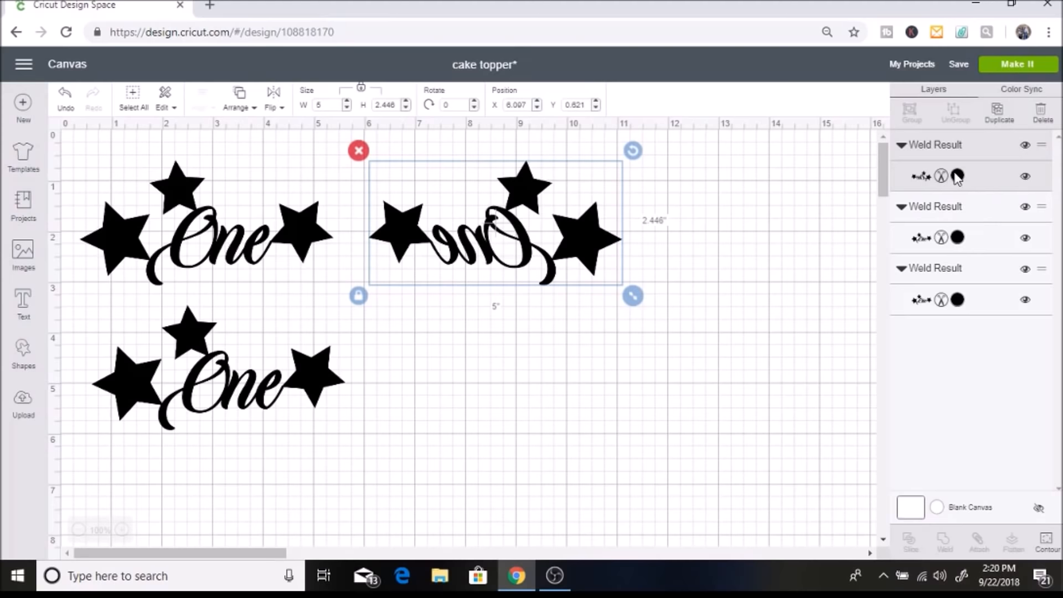
click(956, 175)
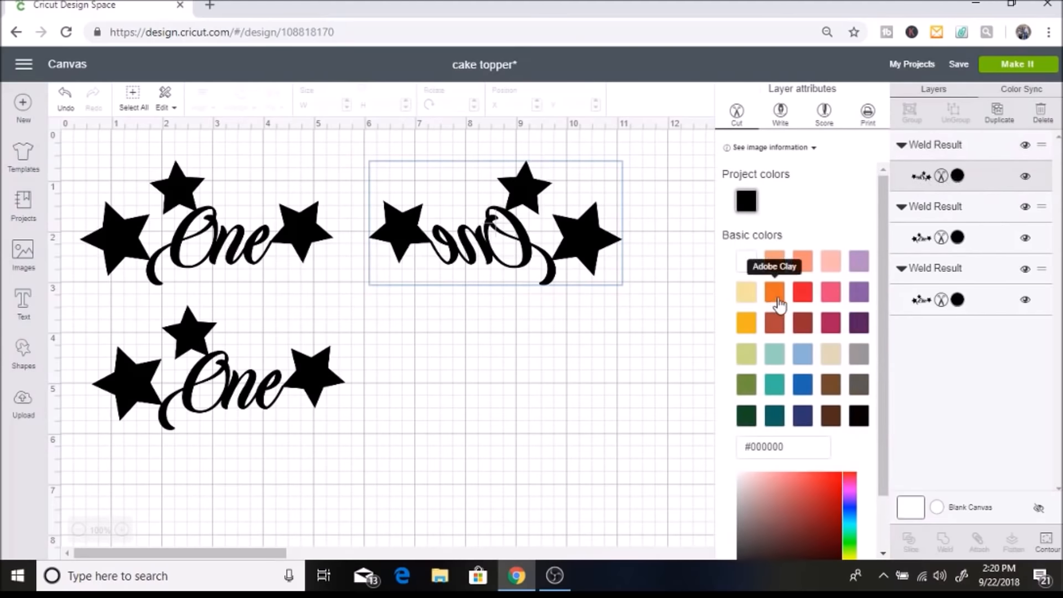
click(773, 292)
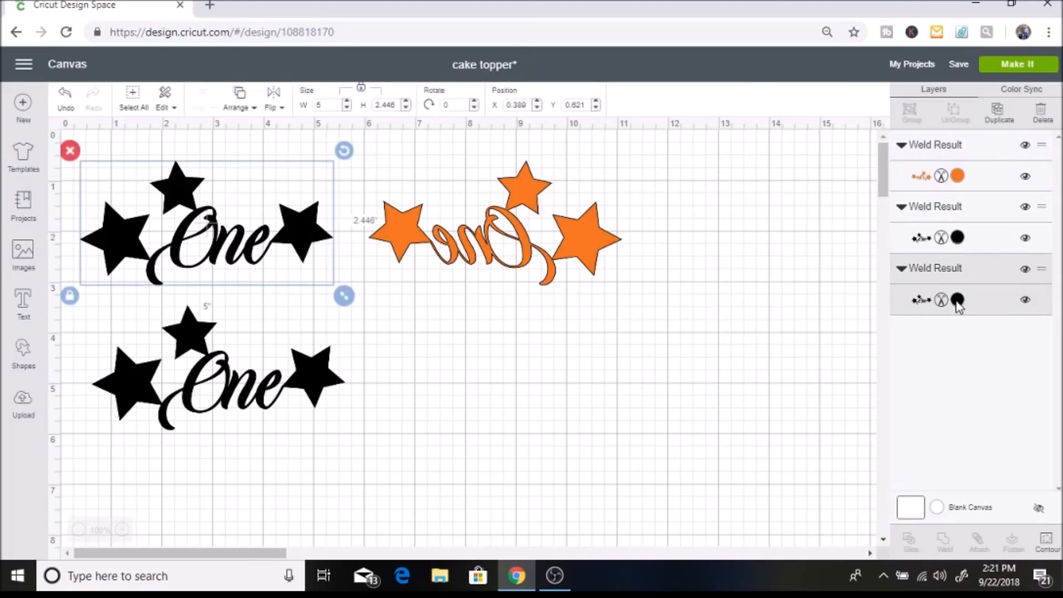
Colour the top-left topper orange and the bottom topper pink
click(956, 299)
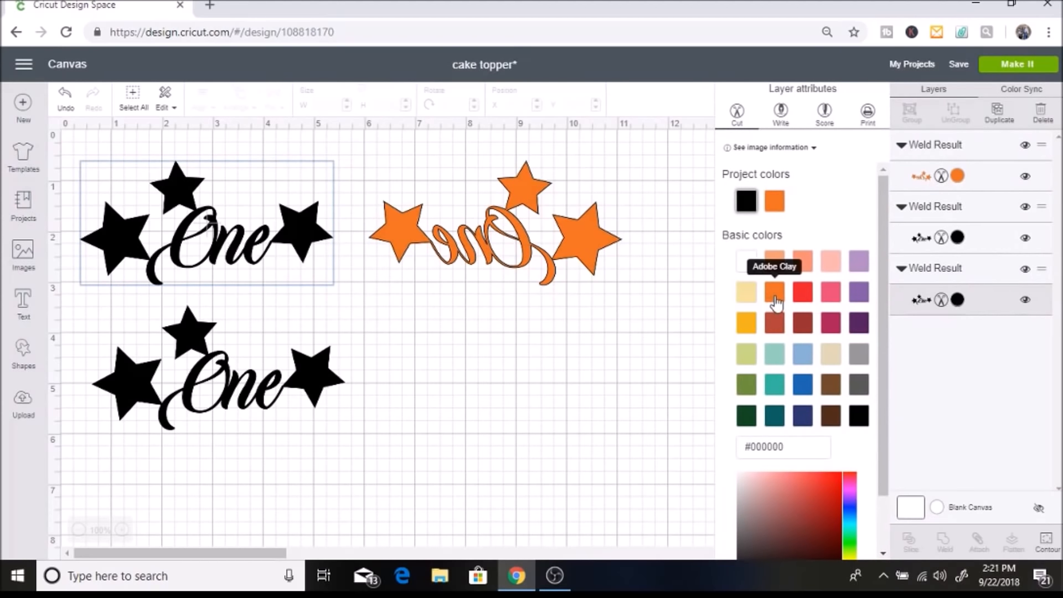
click(773, 292)
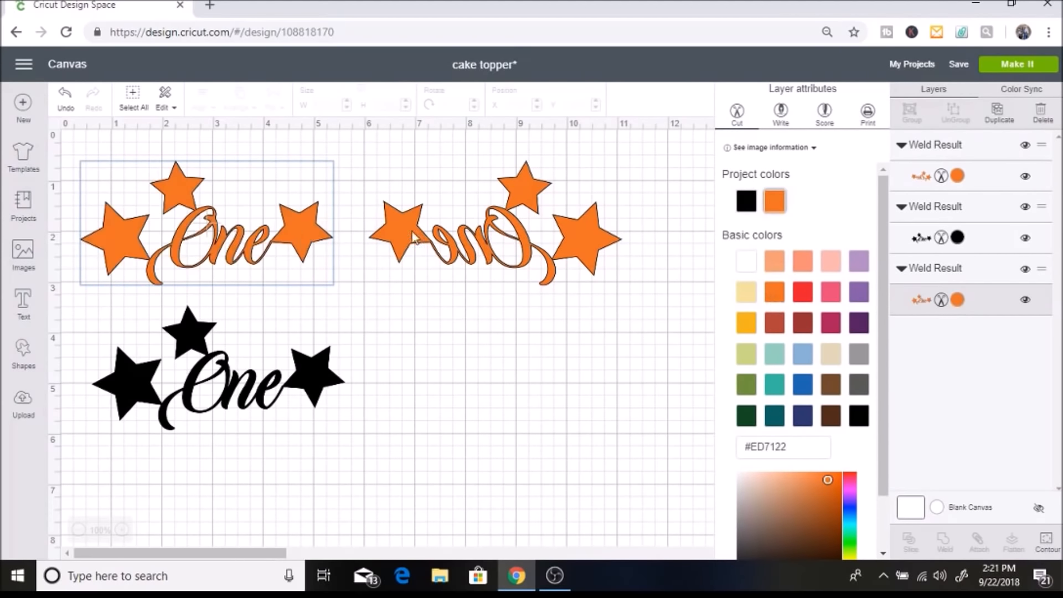
click(495, 237)
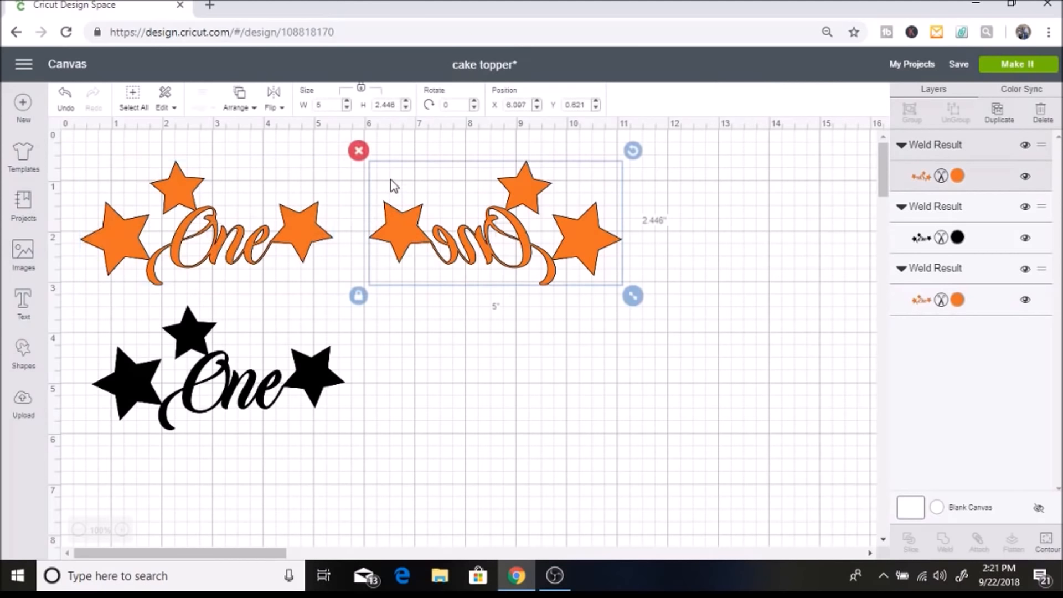
mouse_move(369, 337)
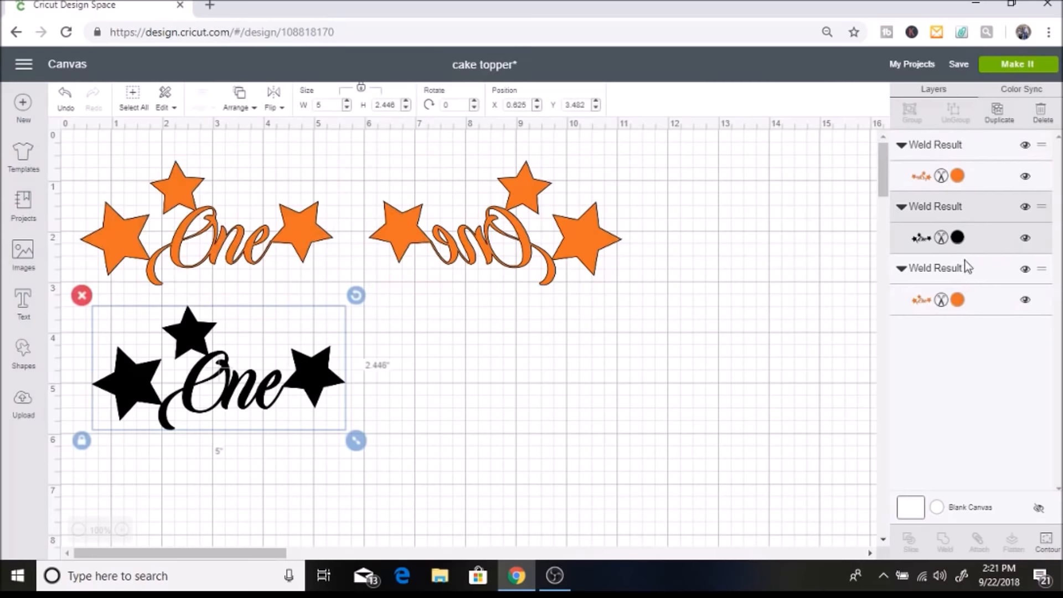
click(957, 237)
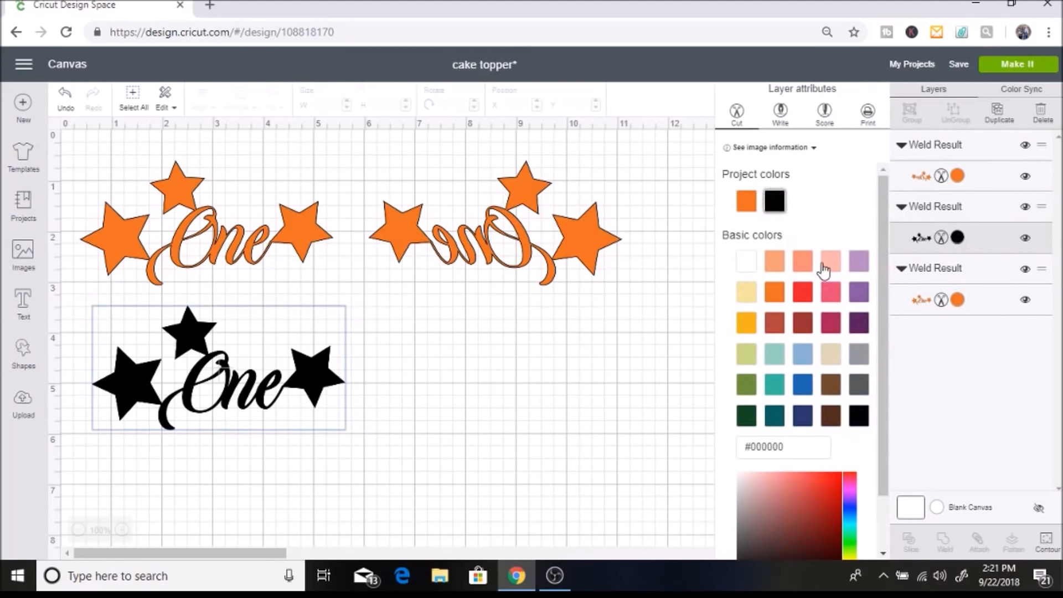
click(829, 260)
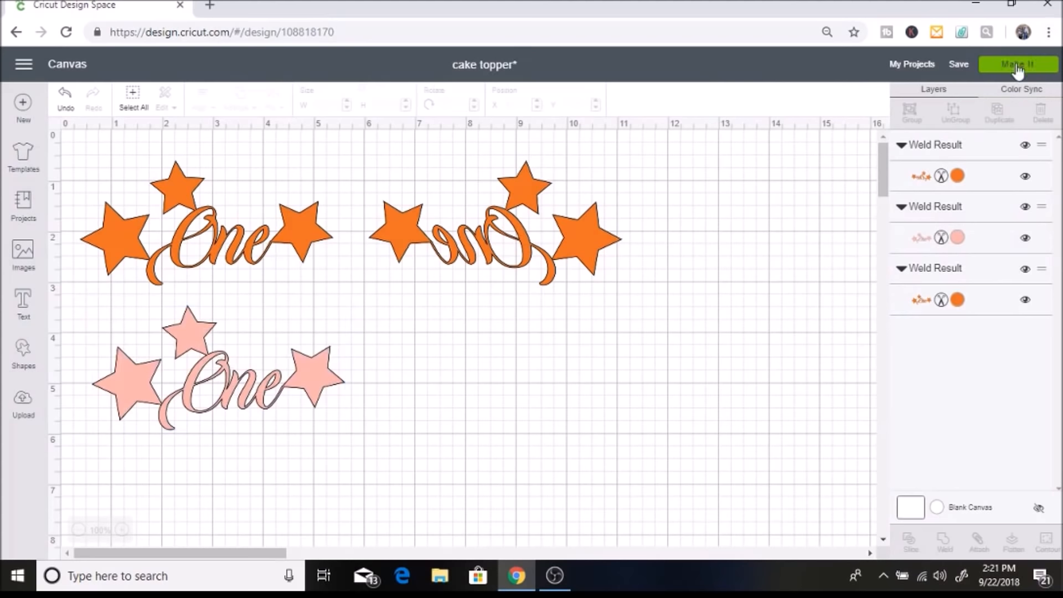
Send the design to Make It, splitting it onto two mats, and continue to cutting
click(1017, 64)
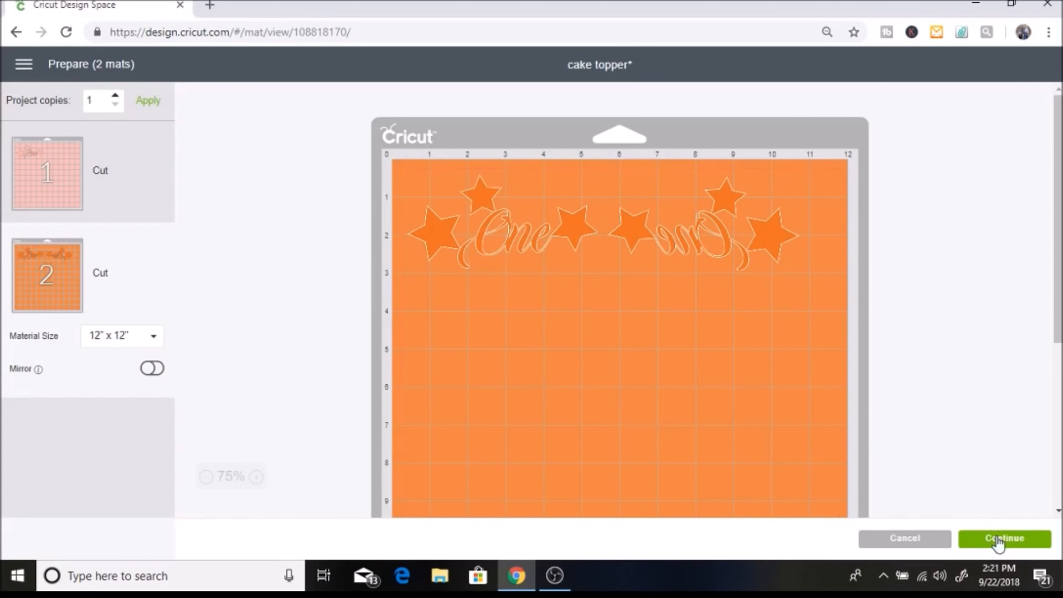
click(1003, 537)
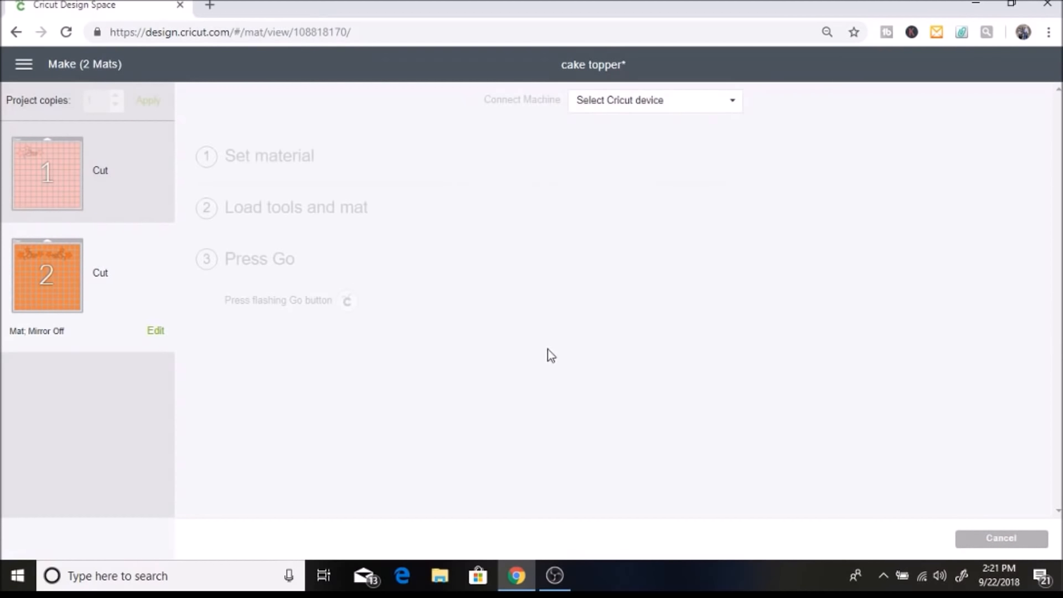
Connect the Explore Air 3 machine and cut the first mat on Poster Board+
click(652, 99)
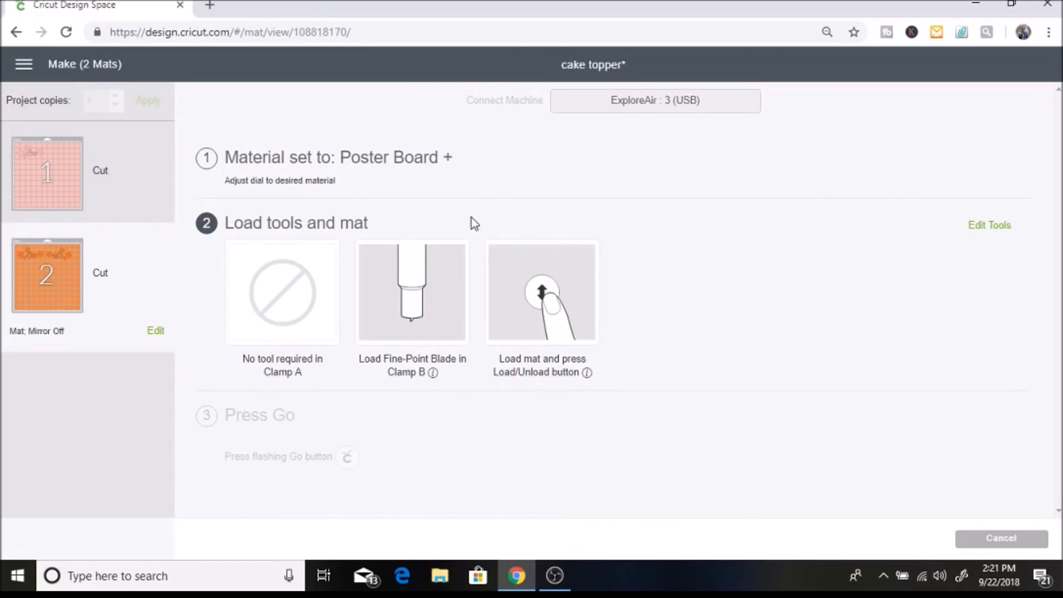
mouse_move(456, 172)
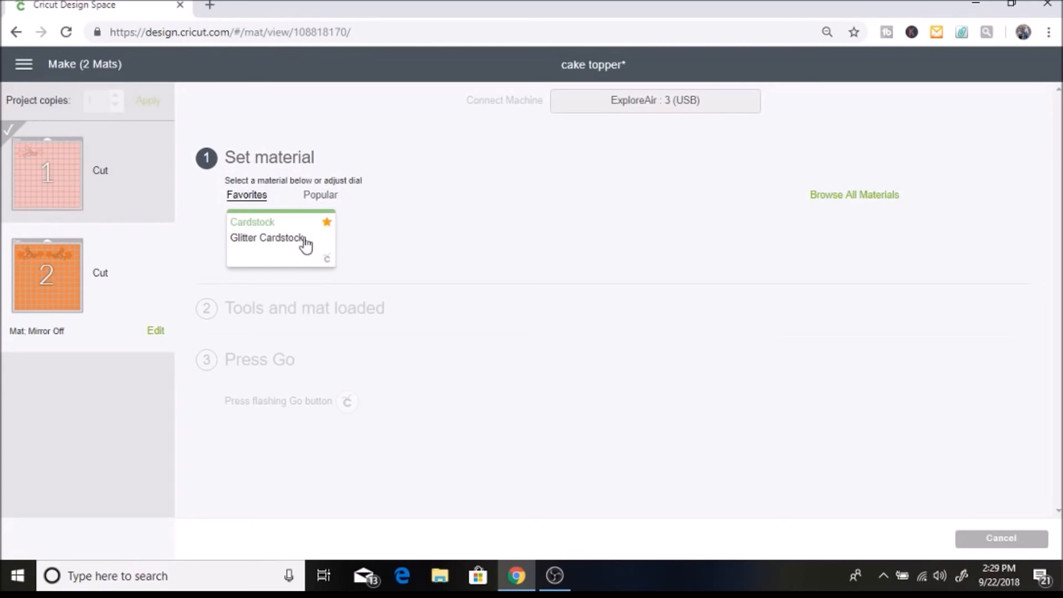
Set the second mat's material to Glitter Cardstock and collapse the material section
click(266, 237)
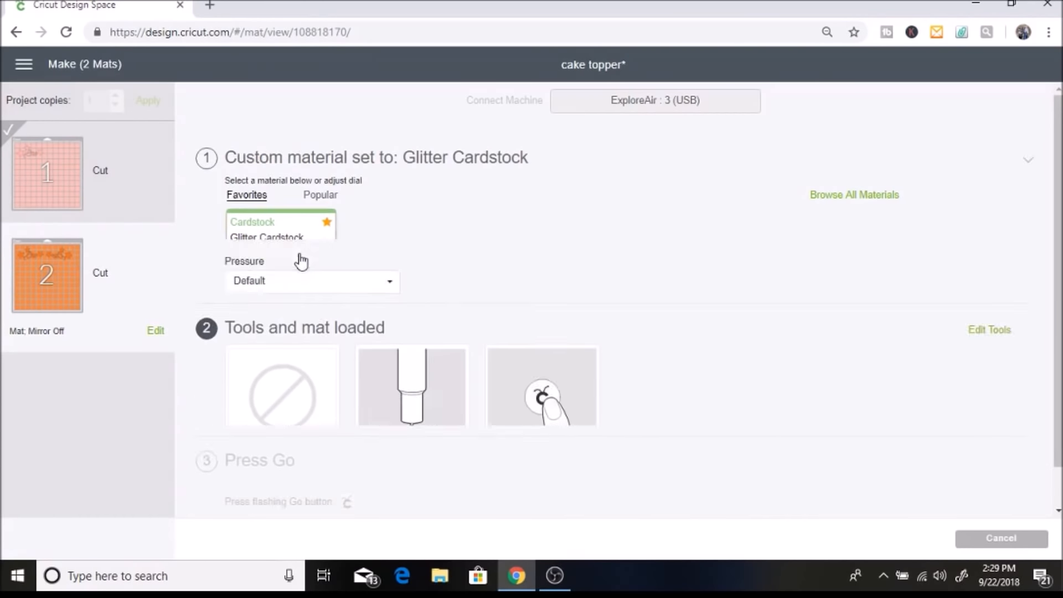
click(1027, 159)
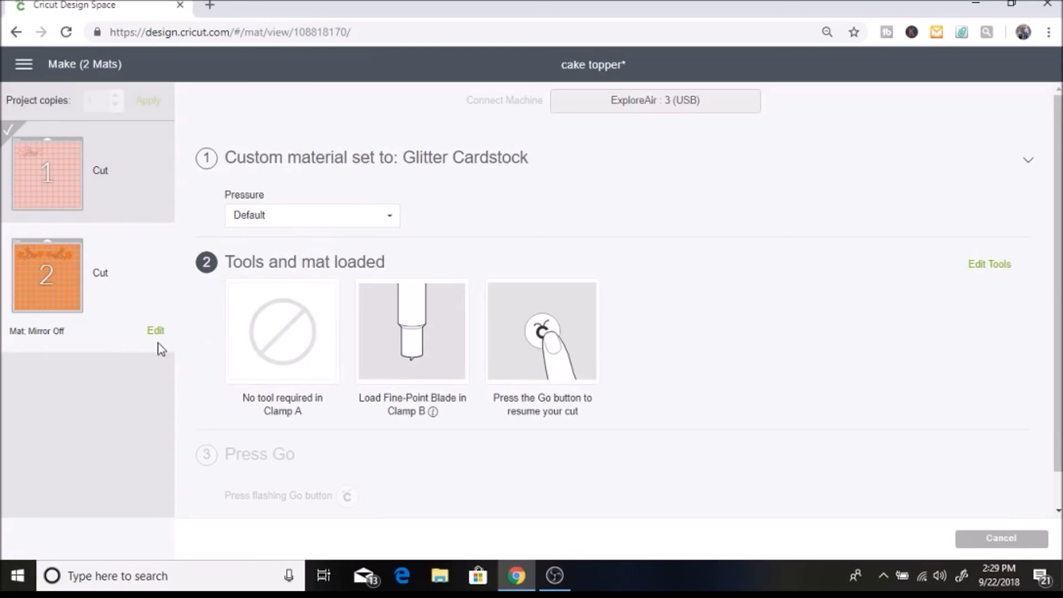
mouse_move(10, 135)
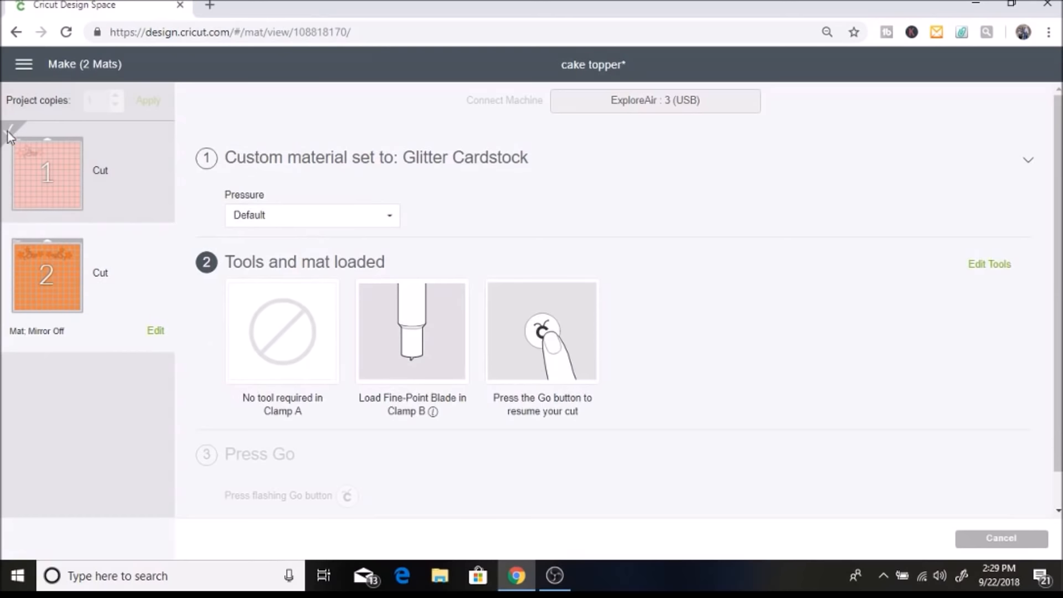